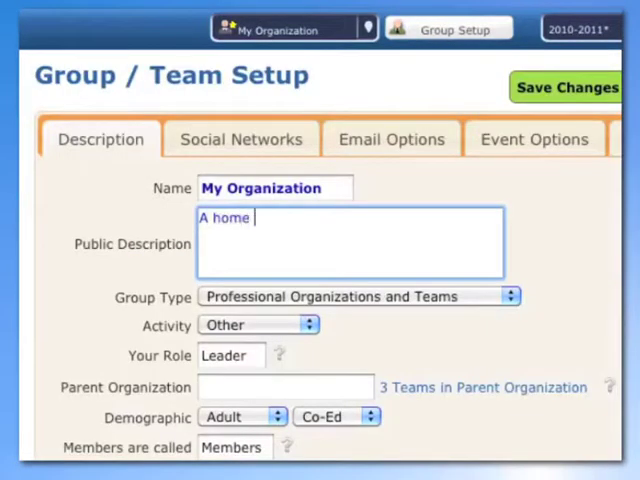
# - Write the public description "A home for organizing our group."
pyautogui.write('for organizing')
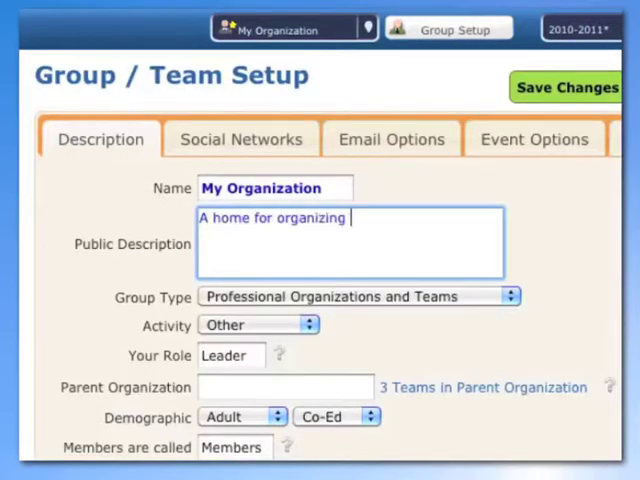
pyautogui.write('our group.')
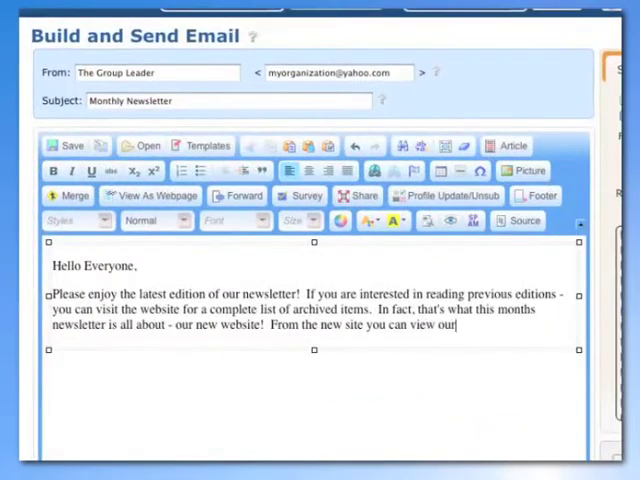
# - Extend the newsletter body about the calendar of events, then browse the email template gallery
pyautogui.write('calander of')
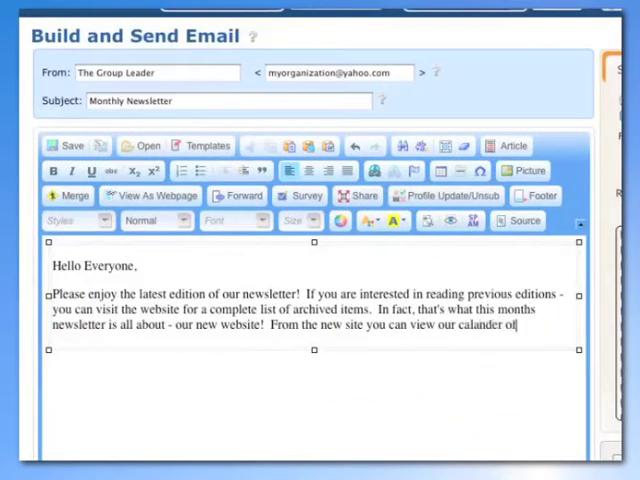
pyautogui.write('events, ou')
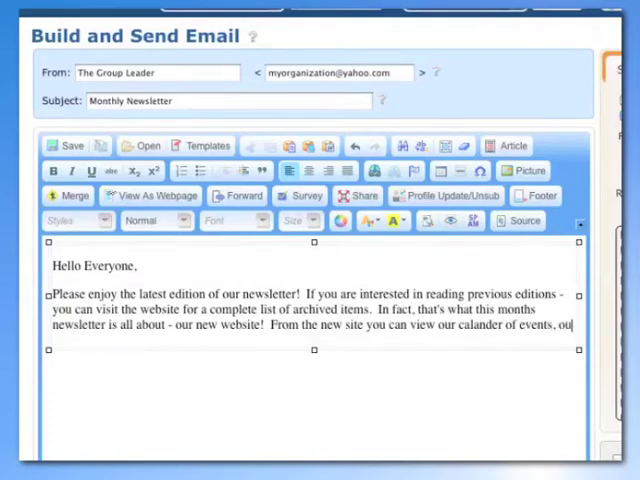
pyautogui.click(208, 145)
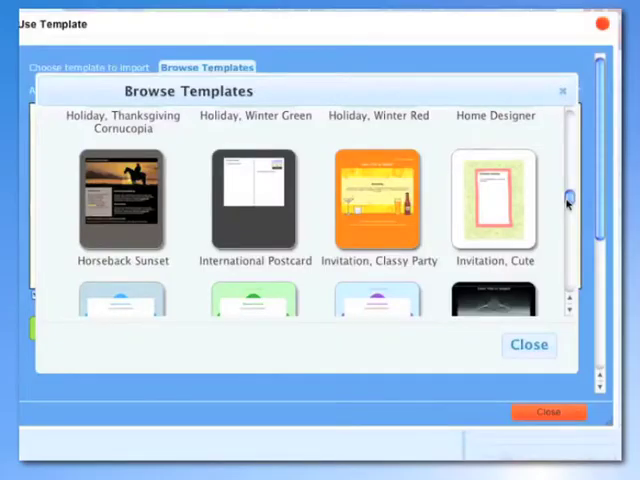
pyautogui.click(528, 344)
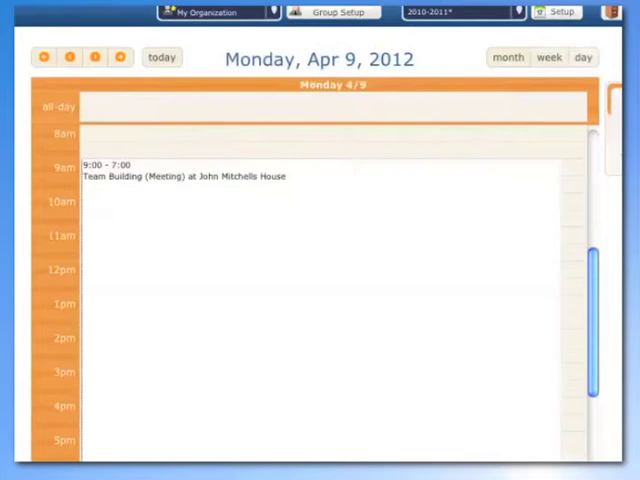
# - Scroll the day view to the 9:00–7:00 Team Building meeting on Apr 9, 2012
pyautogui.scroll(-3)
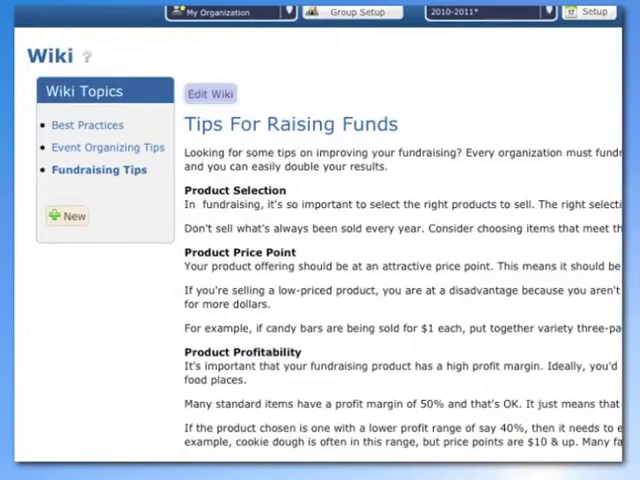
# - View the group's Projects list and scroll through its active projects
pyautogui.click(210, 93)
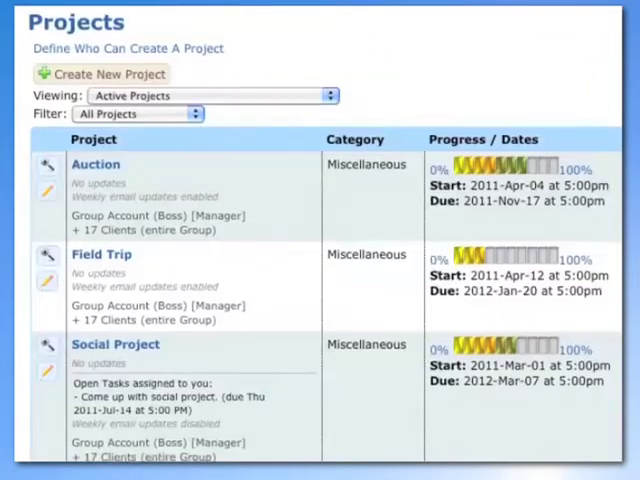
pyautogui.scroll(-3)
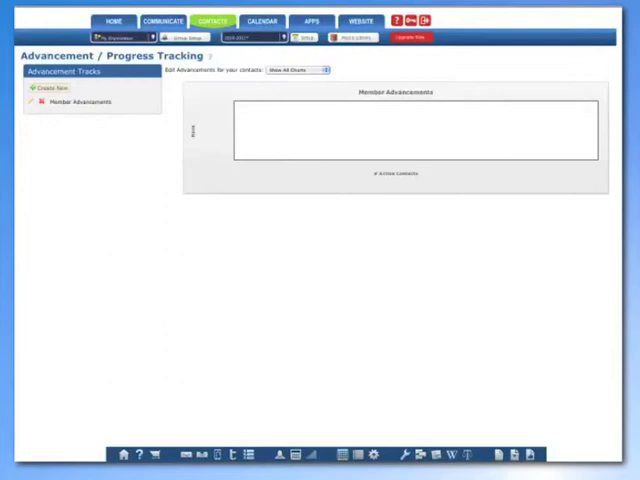
# - Begin the completion note for the Working toward Novice requirement about a new skill
pyautogui.write('Completed')
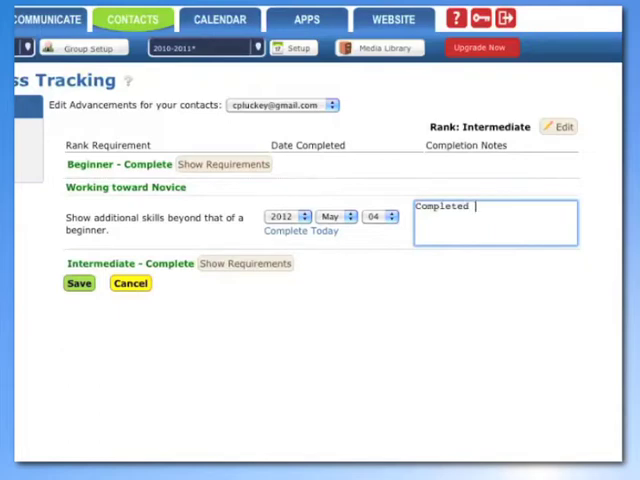
pyautogui.write('new sk')
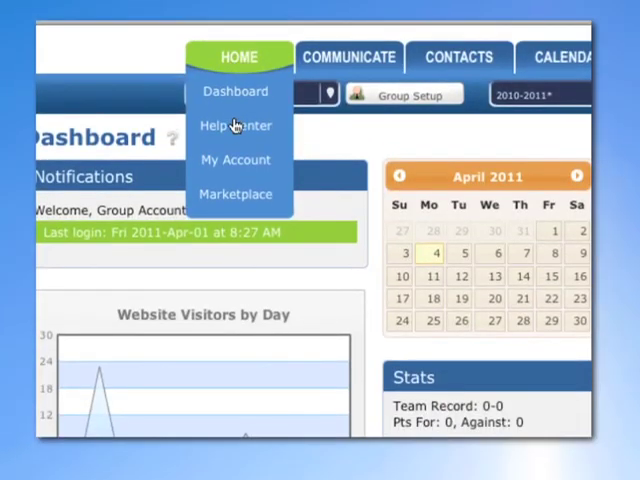
# - Show the Help / Knowledge Base with its subject areas, topics and video tutorials
pyautogui.click(235, 125)
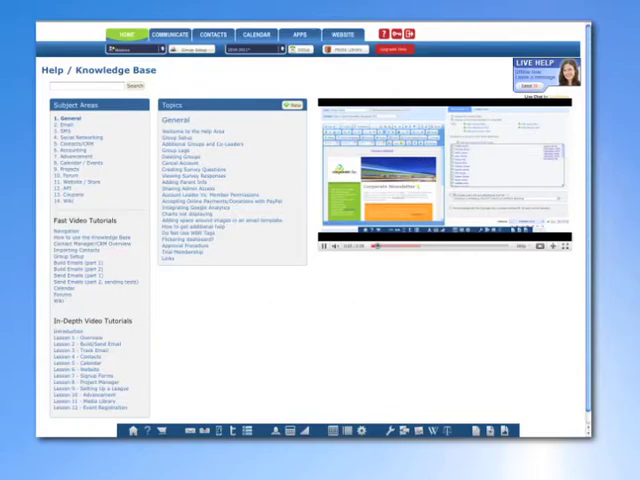